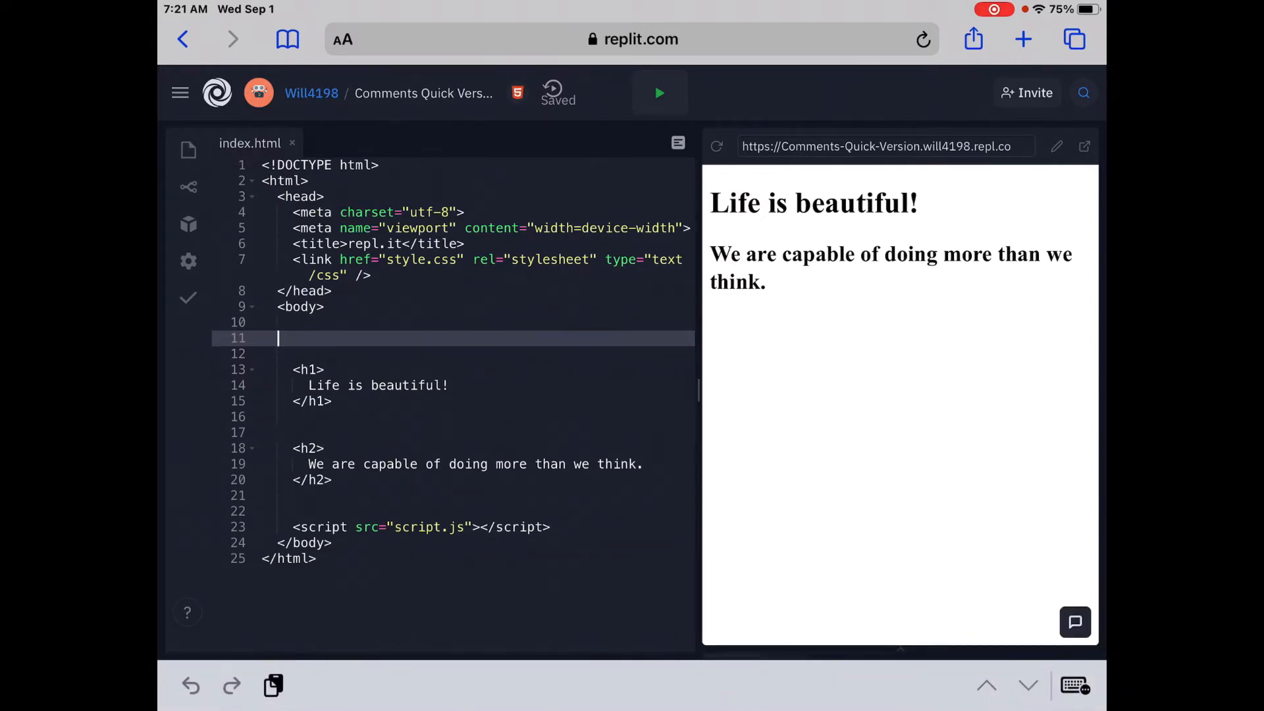
Step: Add the comment <!-- Maybe change the font to Nosifer --> on the line above the h1 heading
{"action": "type", "text": "<!"}
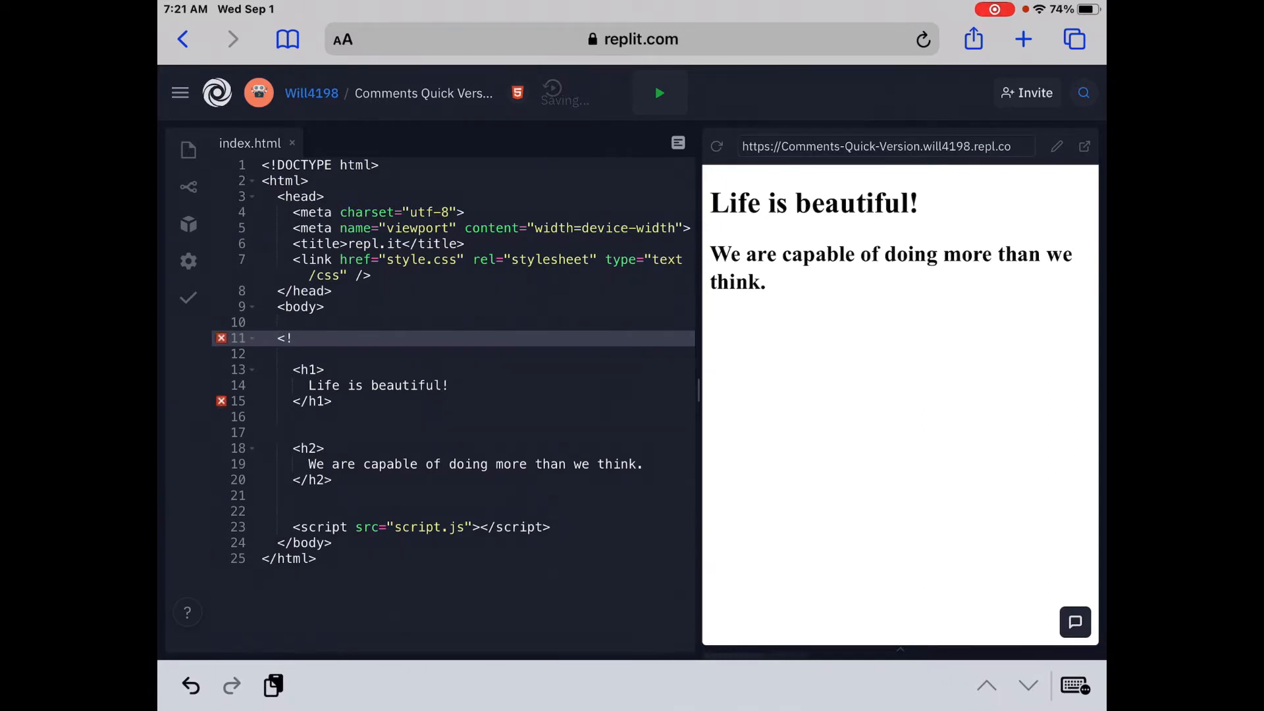
{"action": "type", "text": "--"}
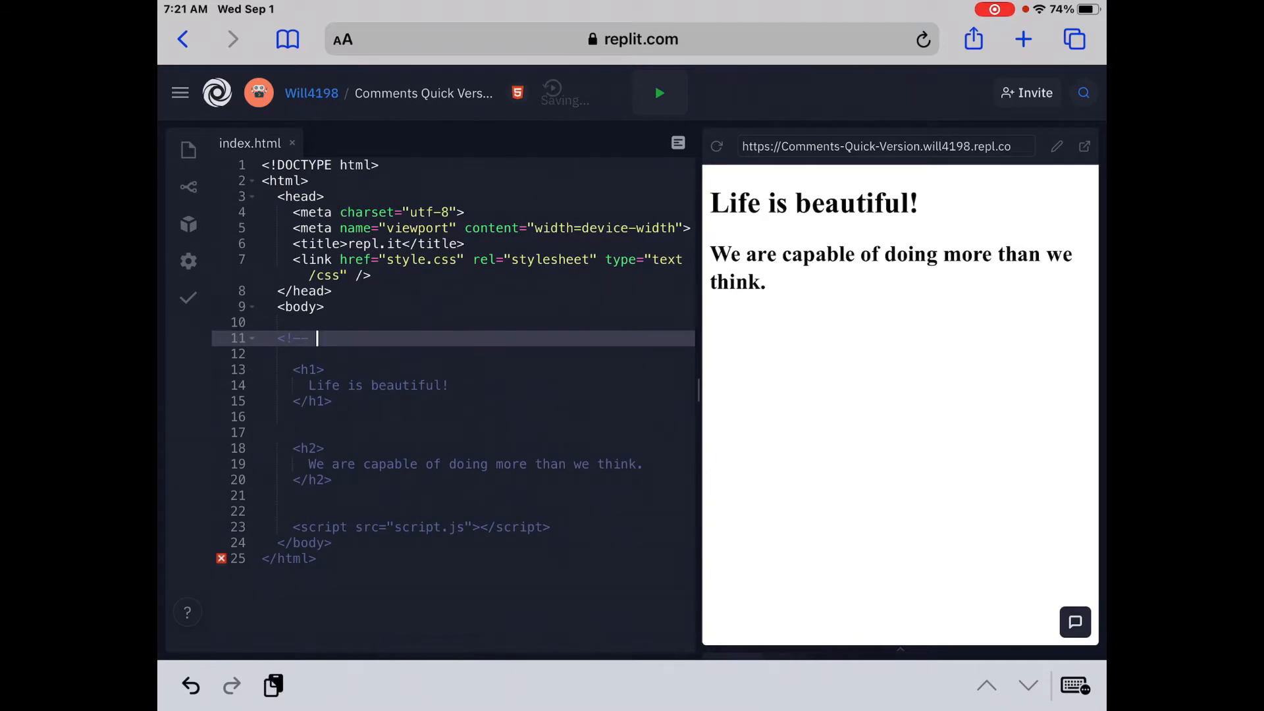
{"action": "type", "text": "Maybe"}
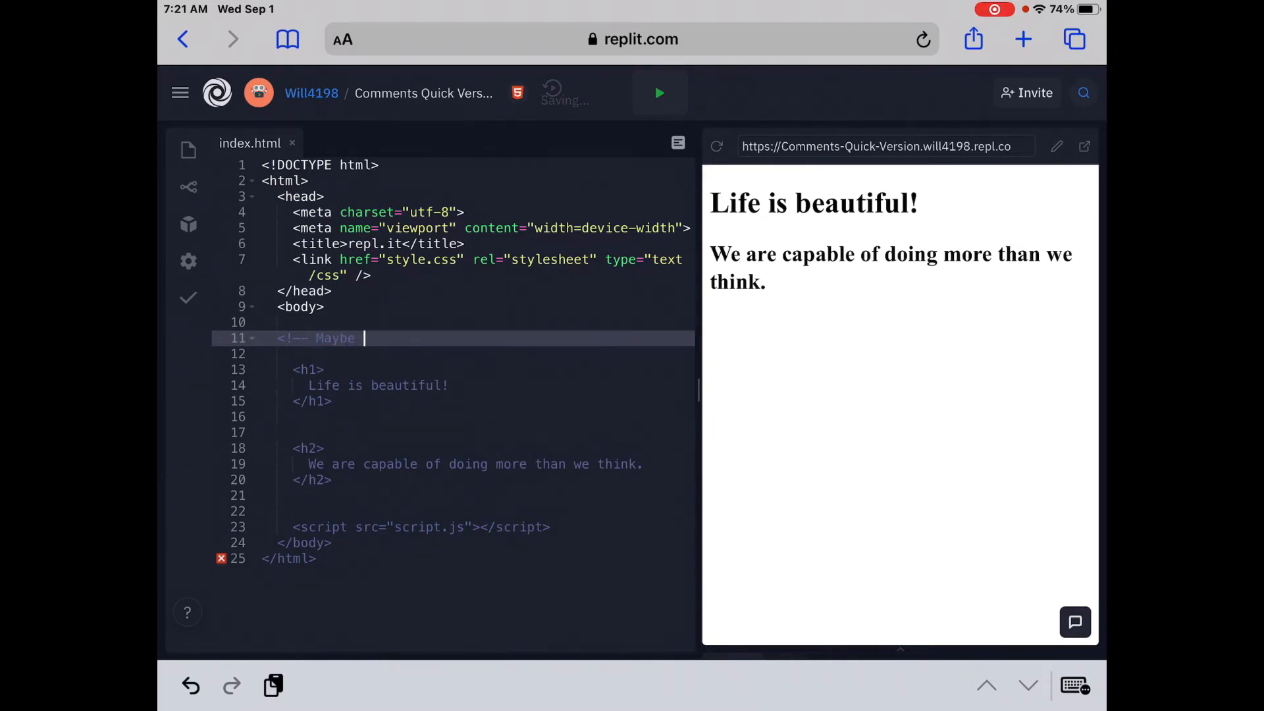
{"action": "type", "text": "change"}
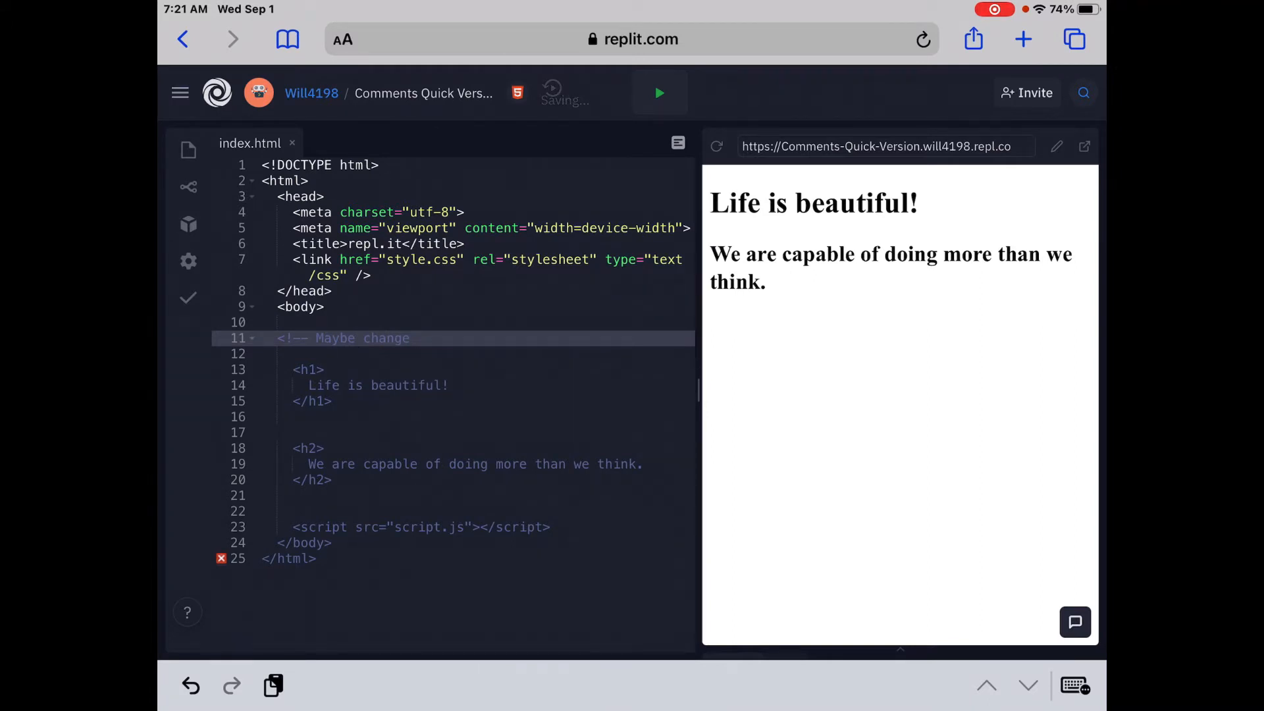
{"action": "type", "text": "the font to"}
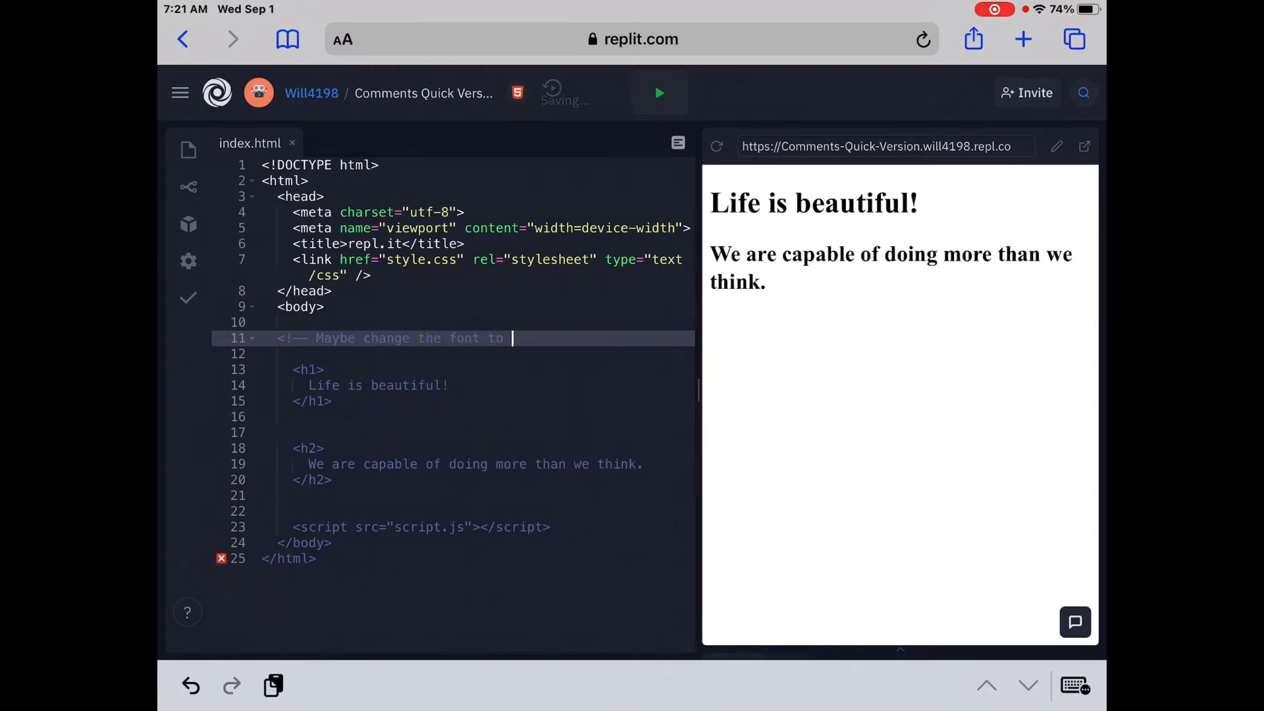
{"action": "type", "text": "Nosifer"}
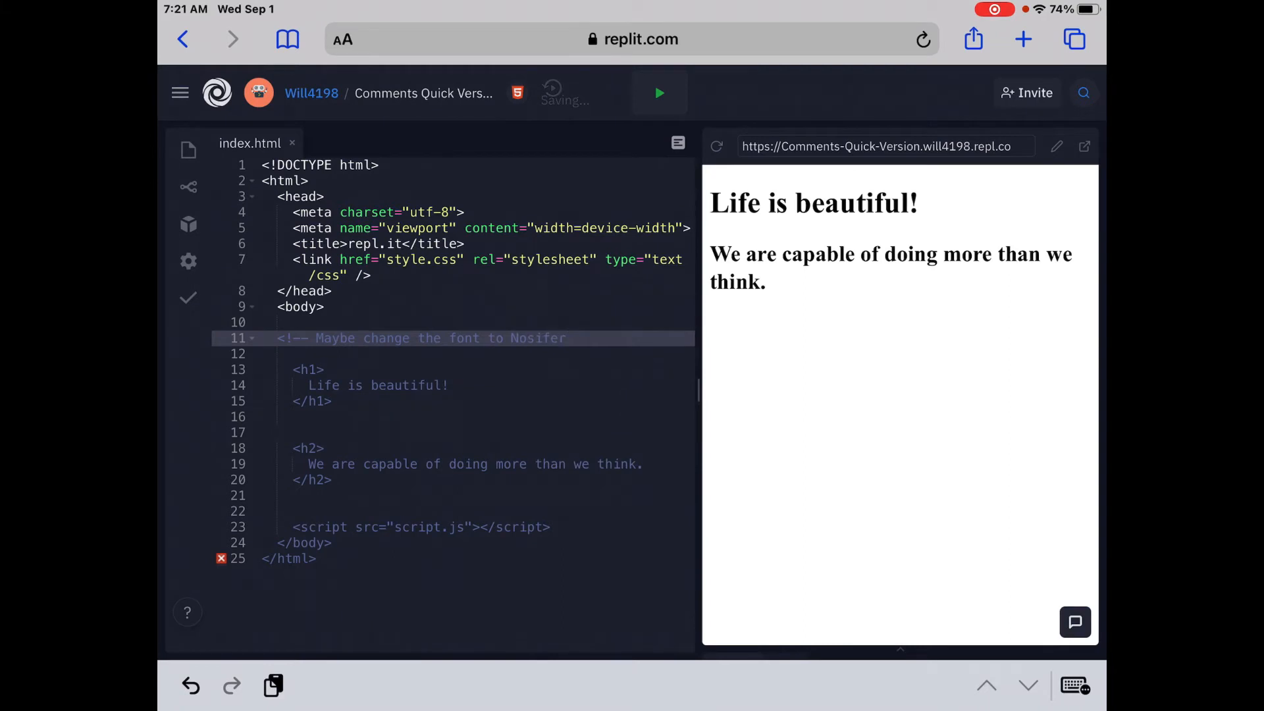
{"action": "type", "text": "-->"}
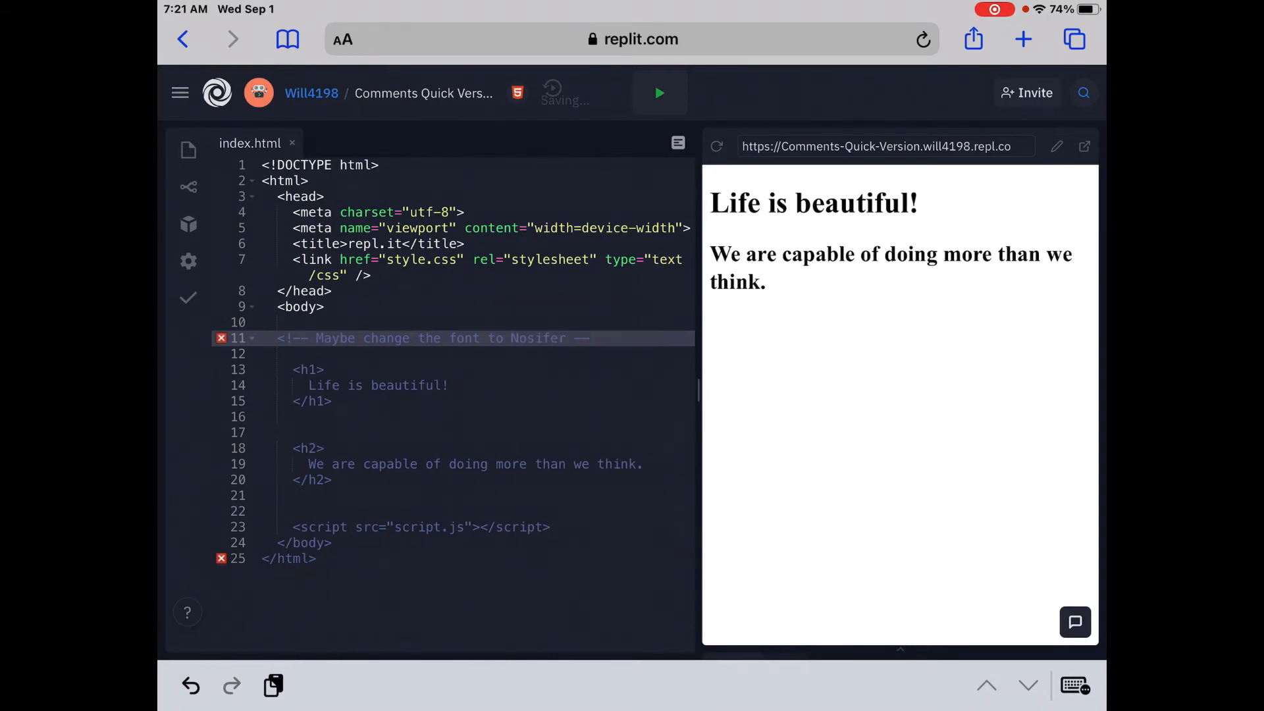
{"action": "left_click", "coordinate": [593, 338]}
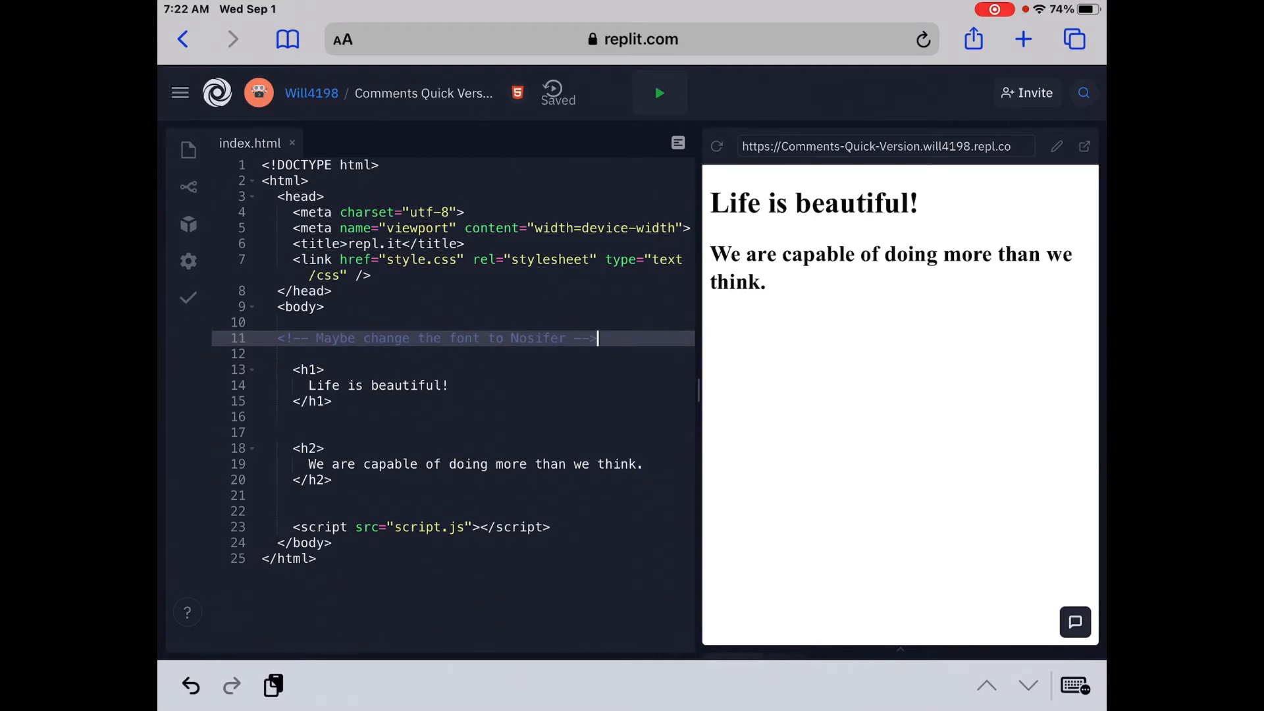
Step: Run the page, then break line 11's comment by adding a space after its opening <
{"action": "left_click", "coordinate": [659, 92]}
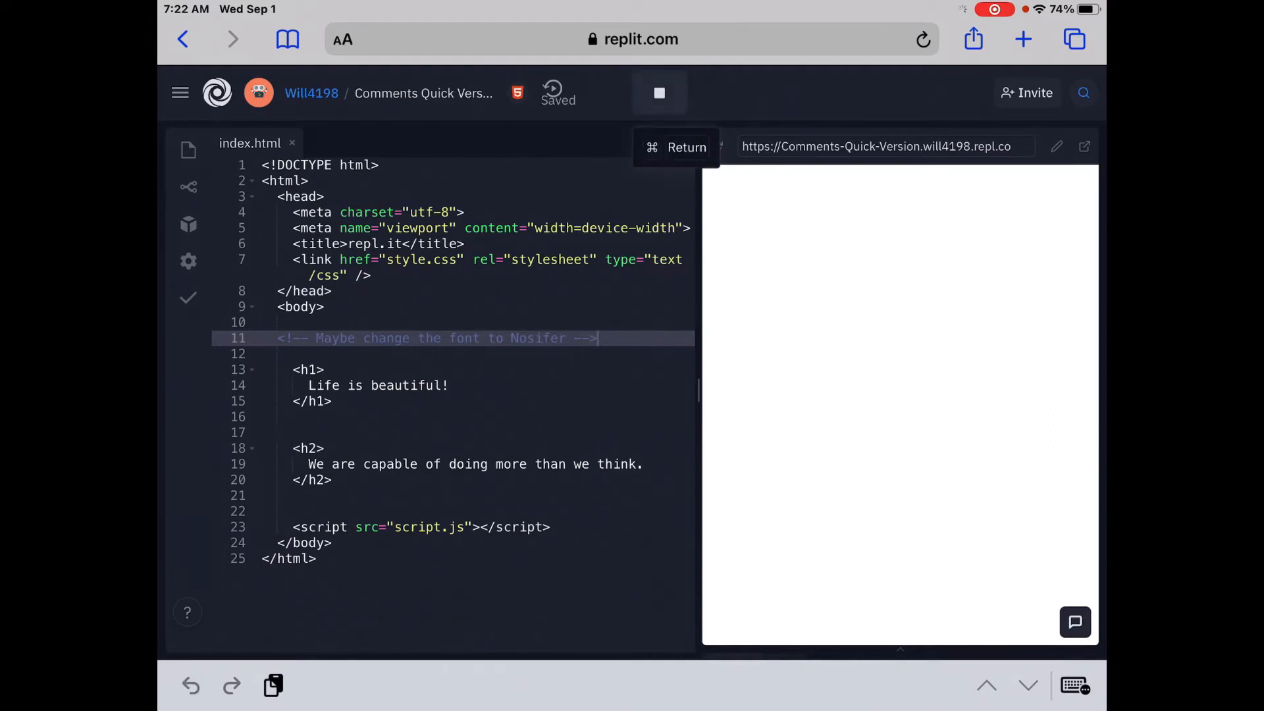
{"action": "left_click", "coordinate": [658, 92]}
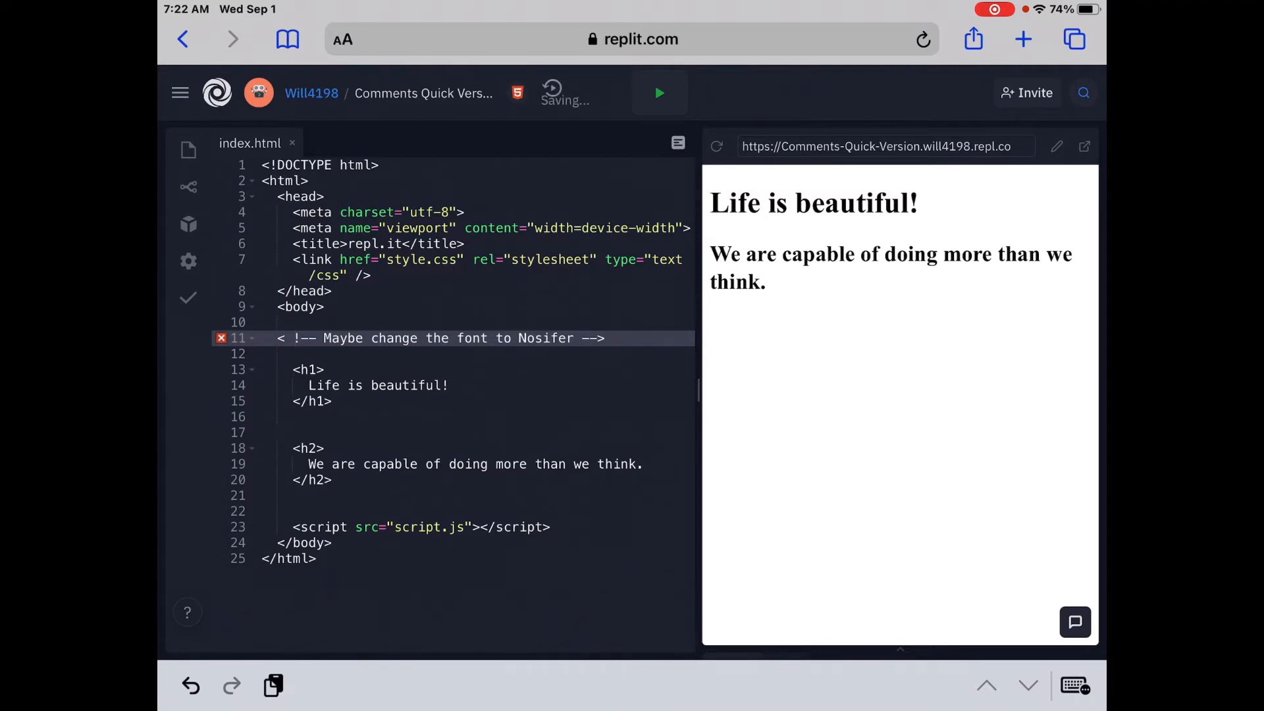
Step: Rerun to see the broken comment as page text, then remove the stray space to restore it
{"action": "left_click", "coordinate": [658, 92]}
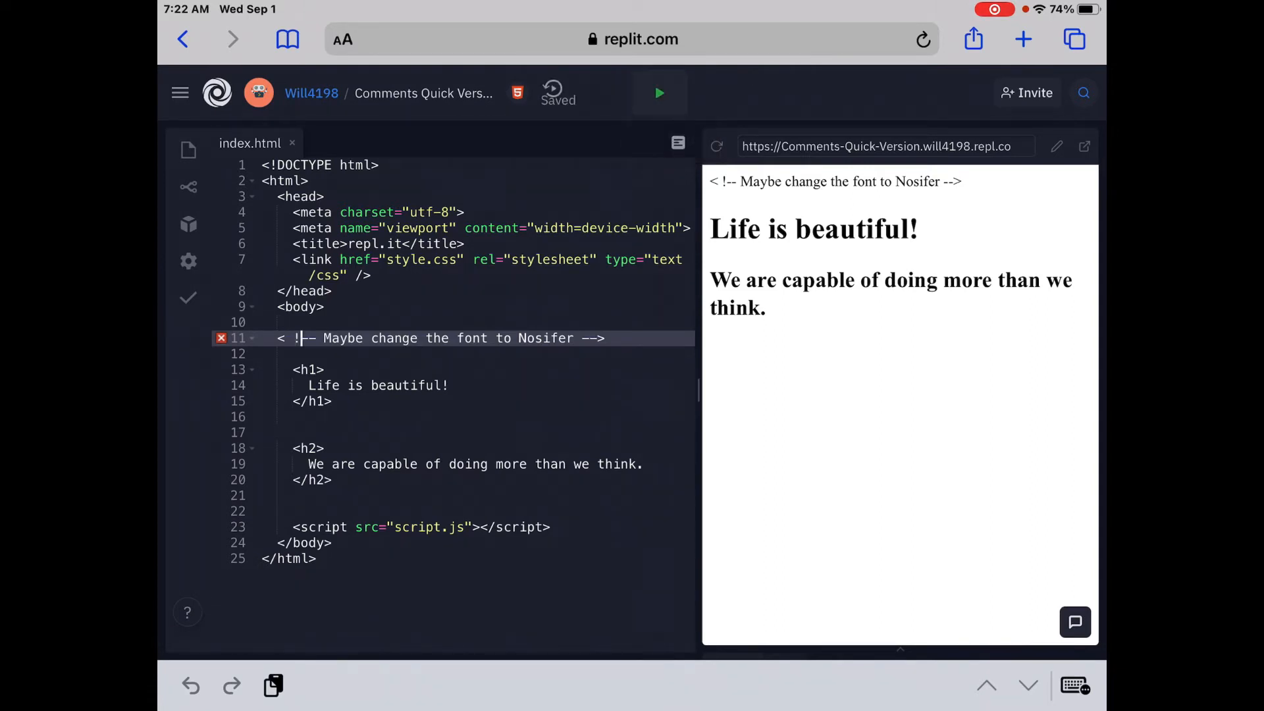
{"action": "key", "text": "Backspace"}
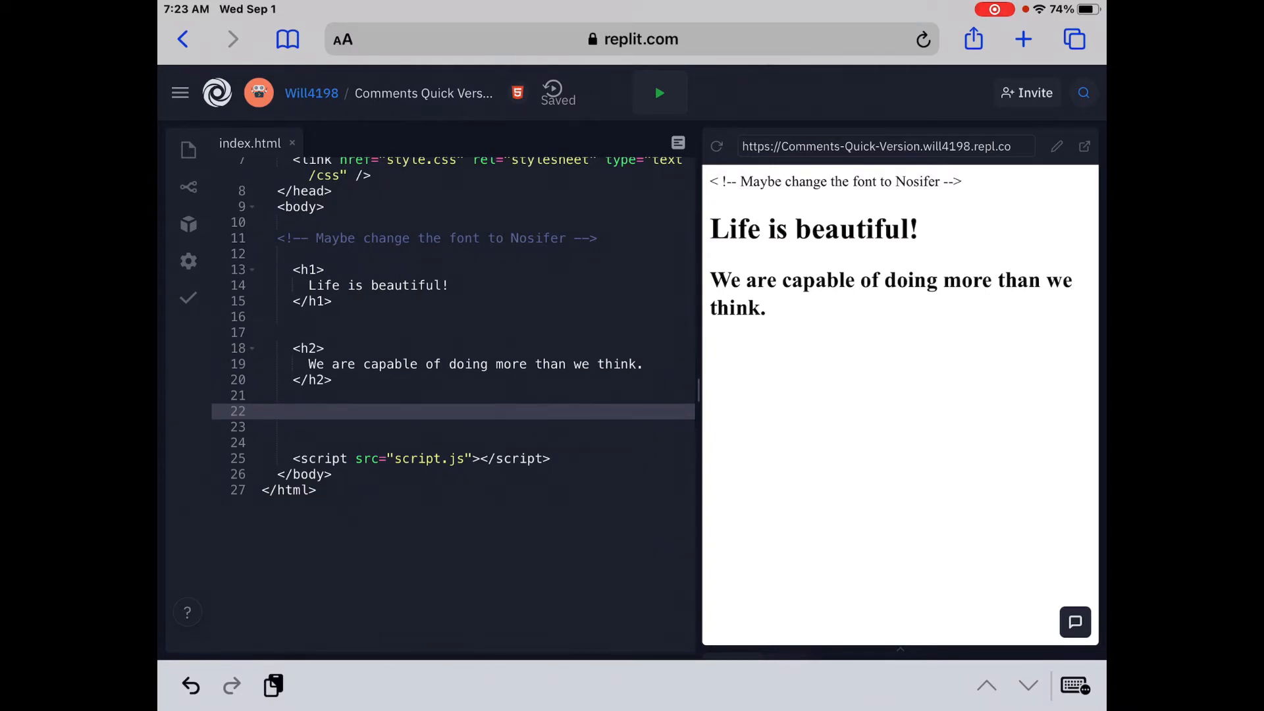
Step: Write a multi-line comment below the h2 about maybe adding a picture but unsure which one would be best
{"action": "type", "text": "<!--"}
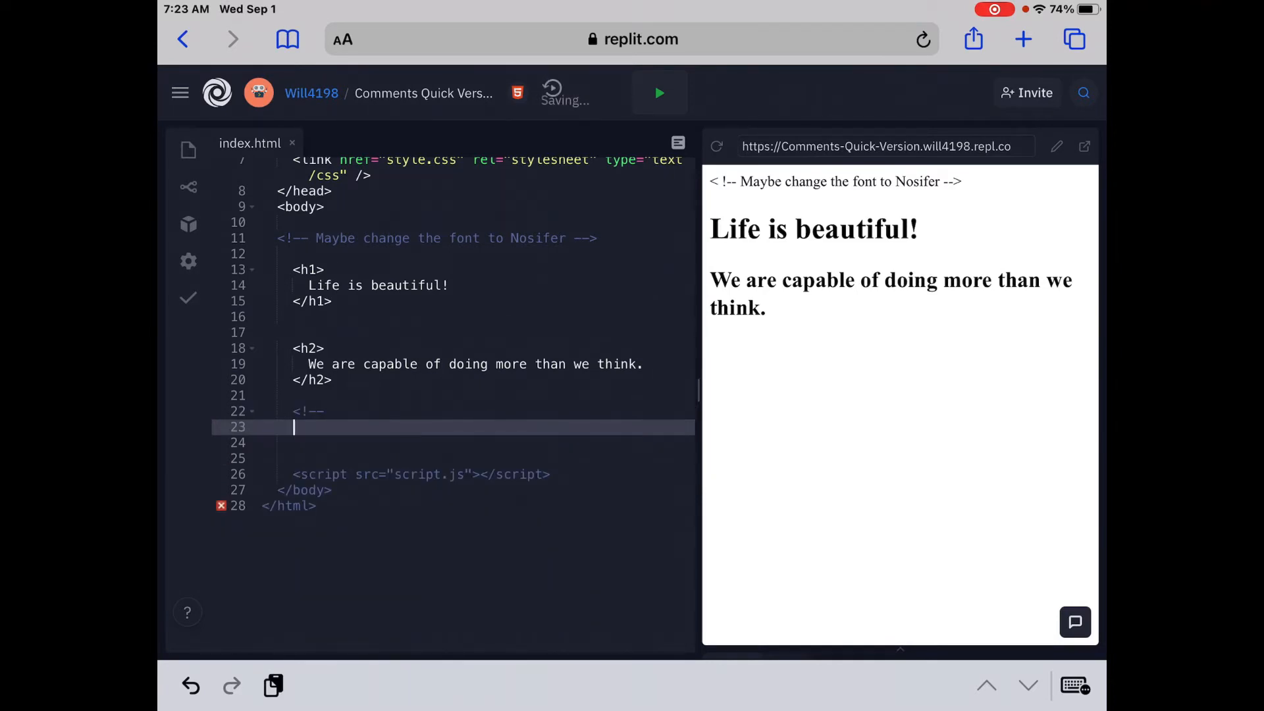
{"action": "type", "text": "We might want to add a picture at this"}
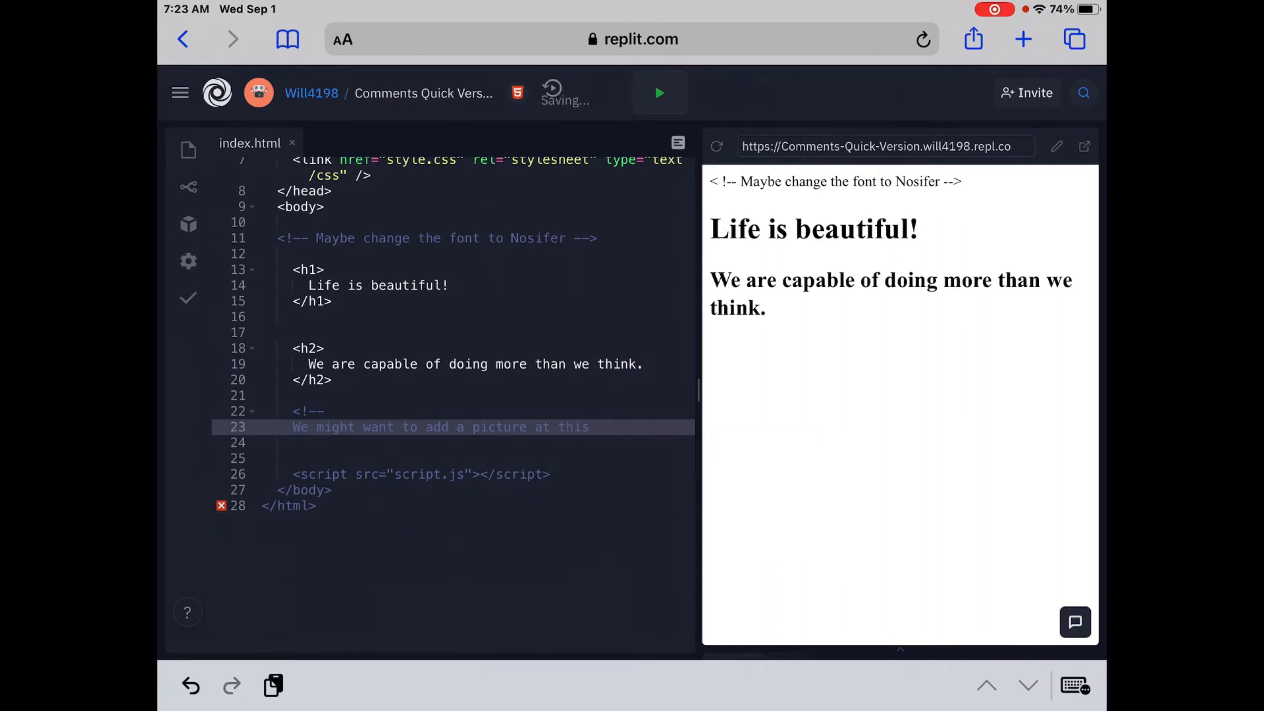
{"action": "type", "text": "point but not sure"}
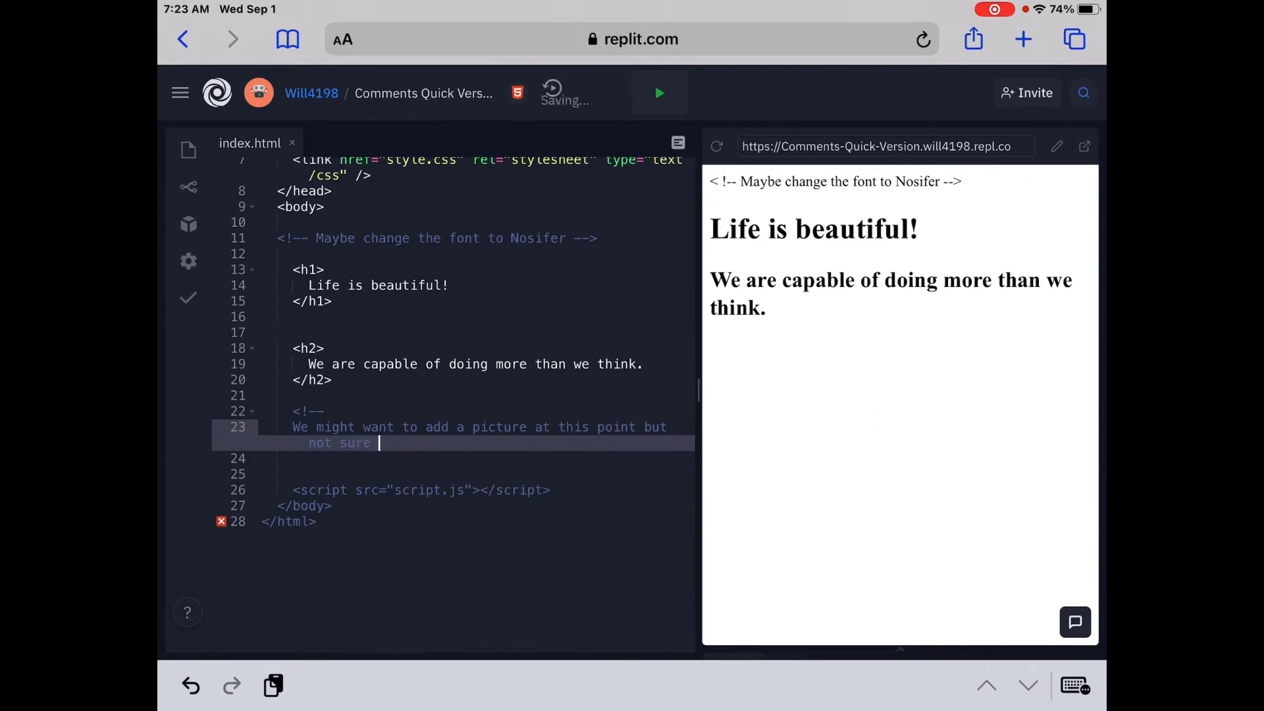
{"action": "type", "text": "which"}
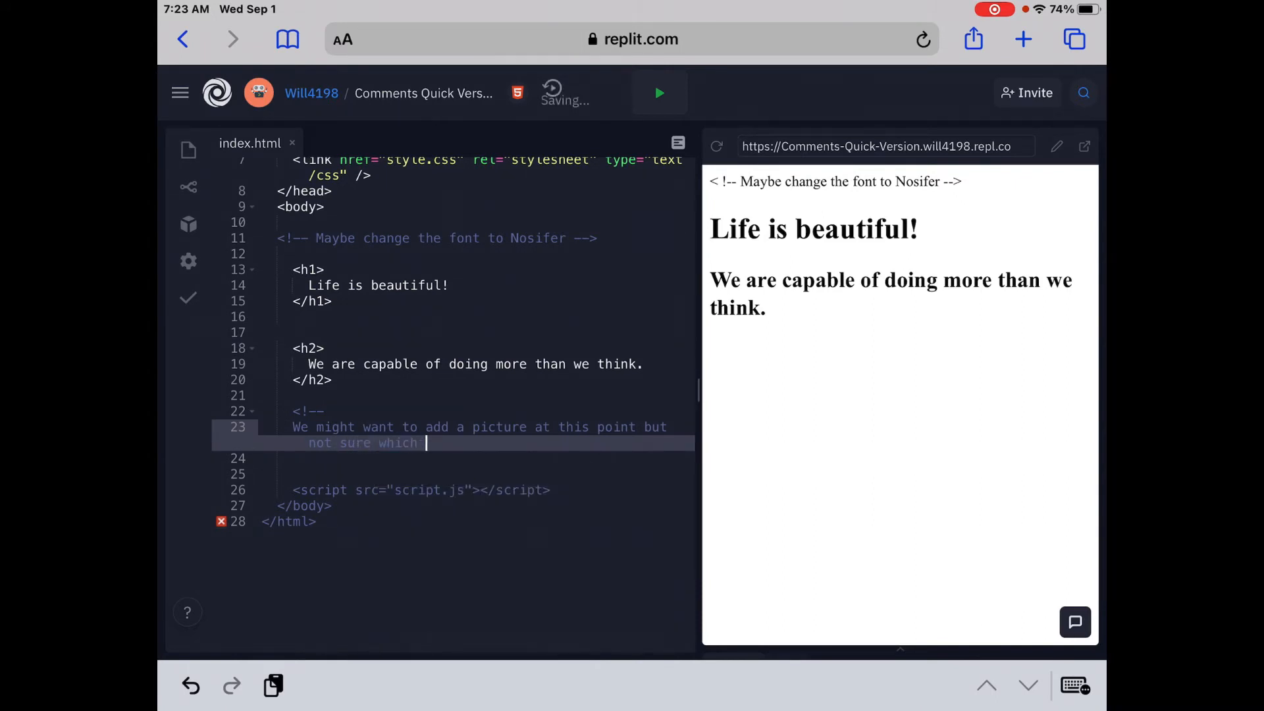
{"action": "type", "text": "one would"}
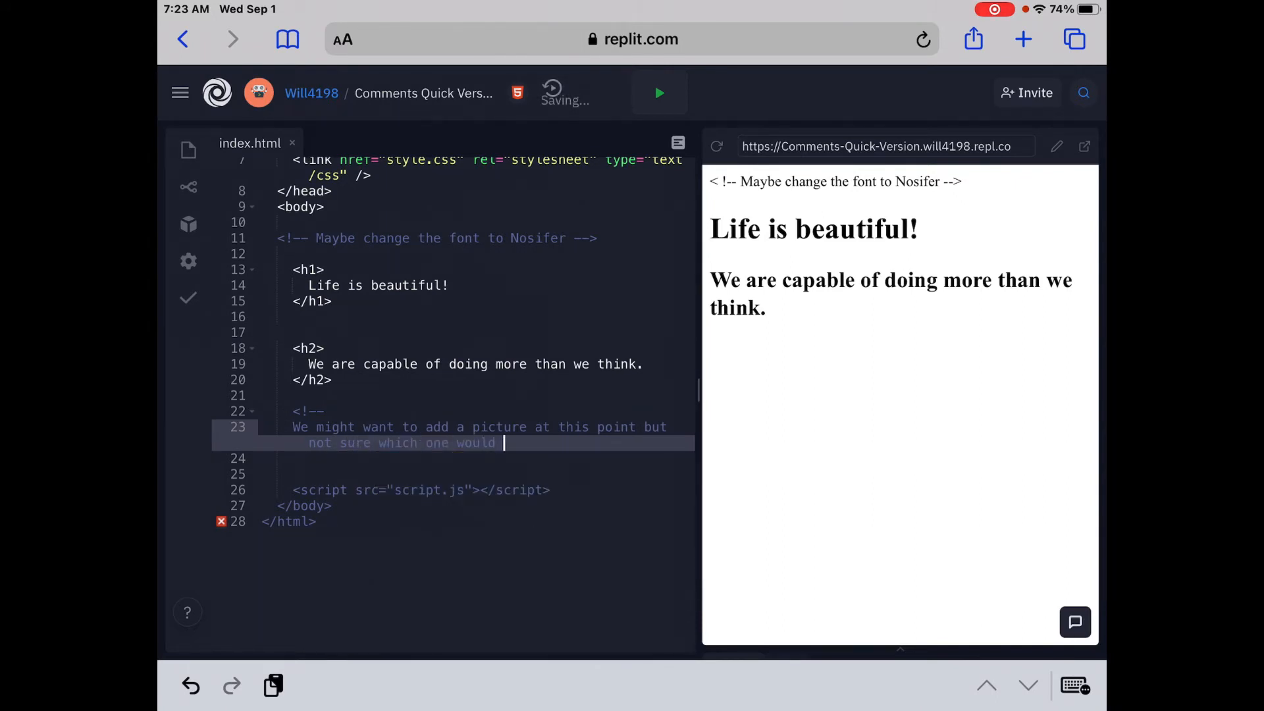
{"action": "type", "text": "be best"}
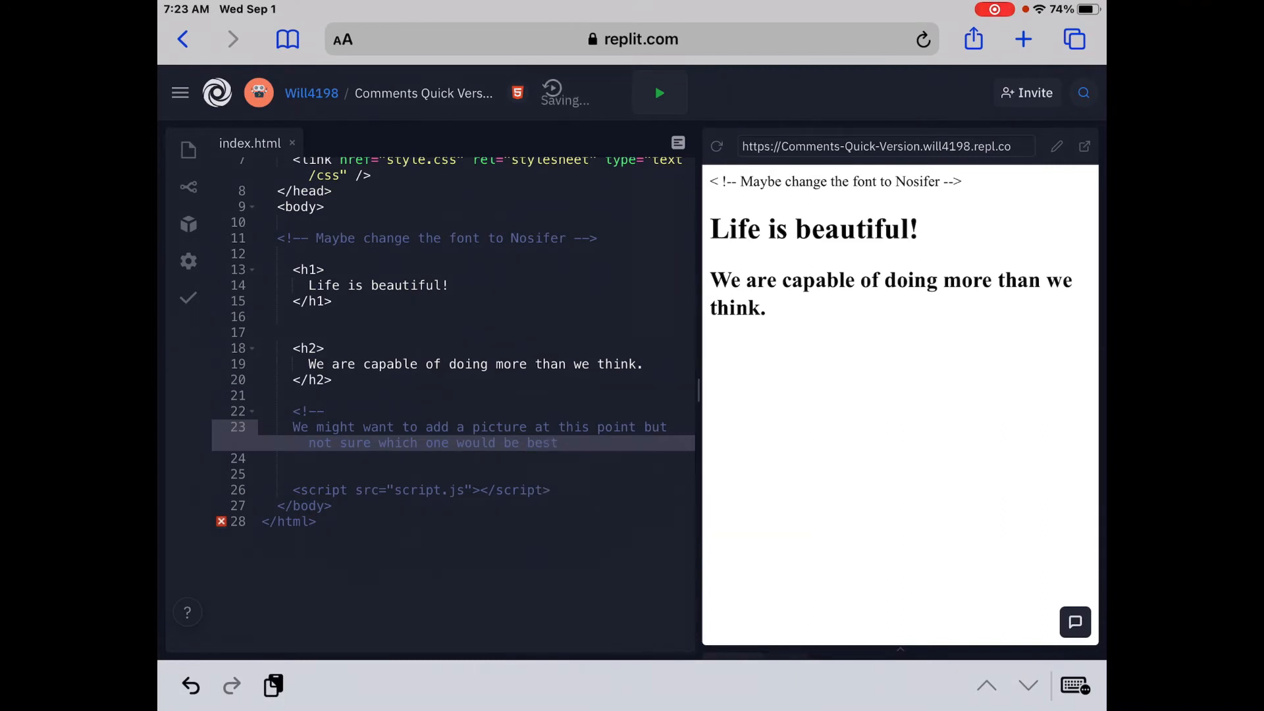
{"action": "type", "text": "."}
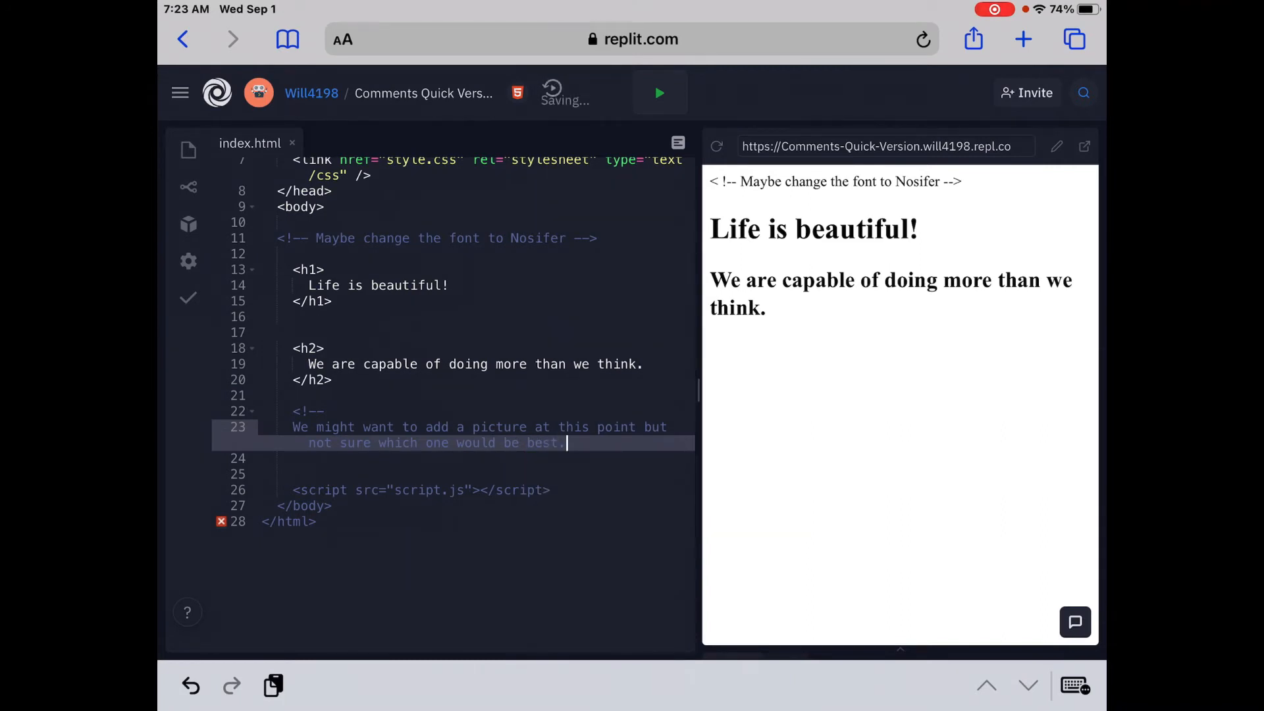
{"action": "key", "text": "Enter"}
{"action": "type", "text": "-->"}
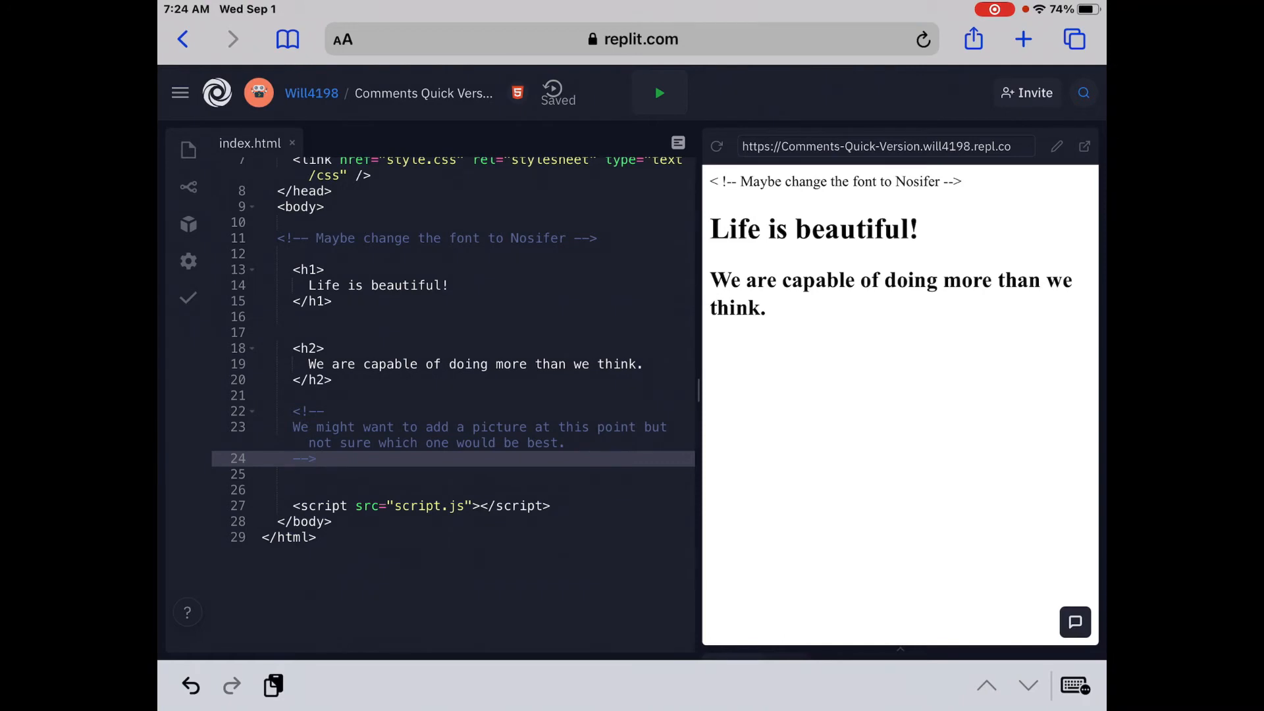
Step: Rerun the page so the preview shows only the two headings without comment text
{"action": "left_click", "coordinate": [659, 92]}
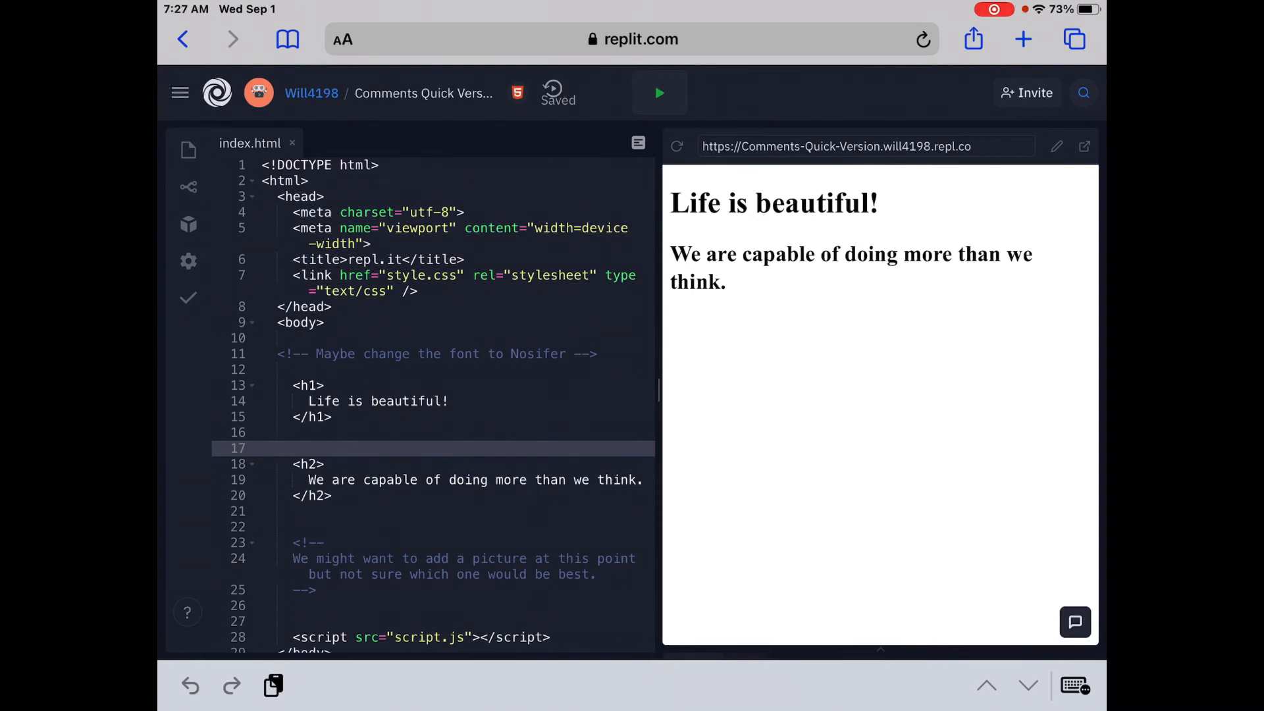
Step: Comment out the h2 heading with <!-- and -->, rerun so only "Life is beautiful!" shows, and list the project files
{"action": "type", "text": "<!"}
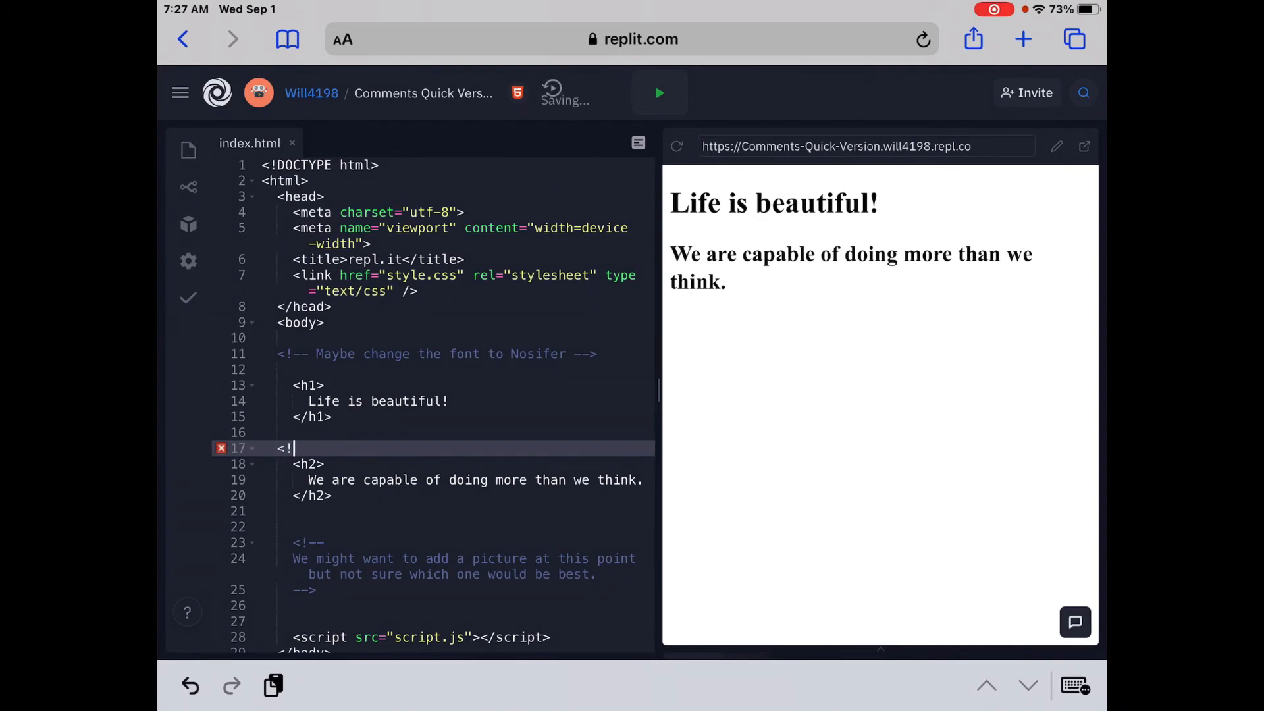
{"action": "type", "text": "--"}
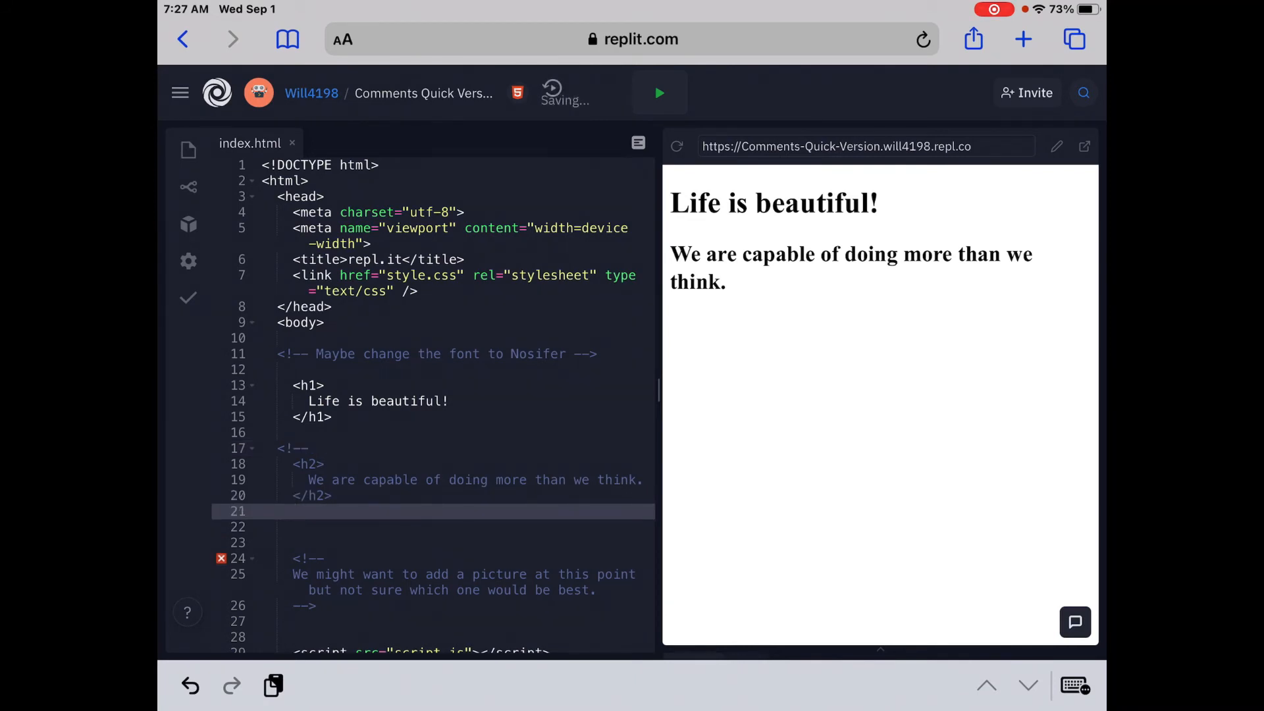
{"action": "type", "text": "-->"}
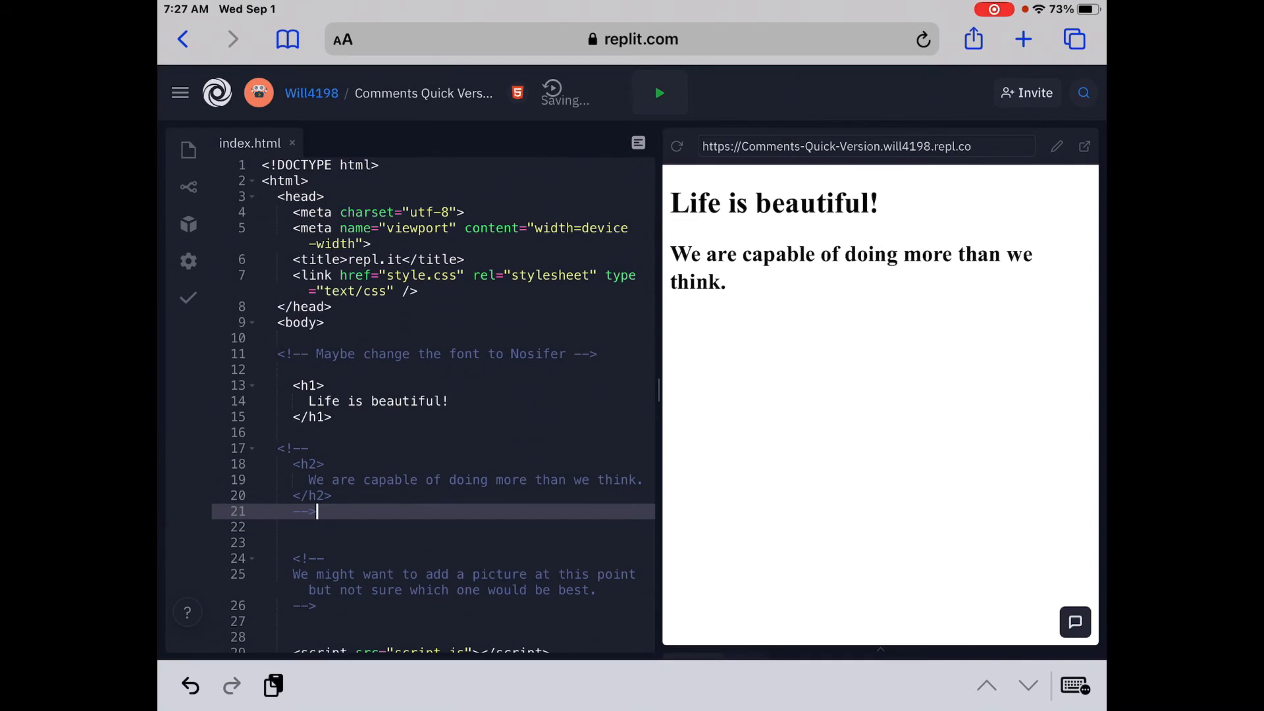
{"action": "left_click", "coordinate": [658, 92]}
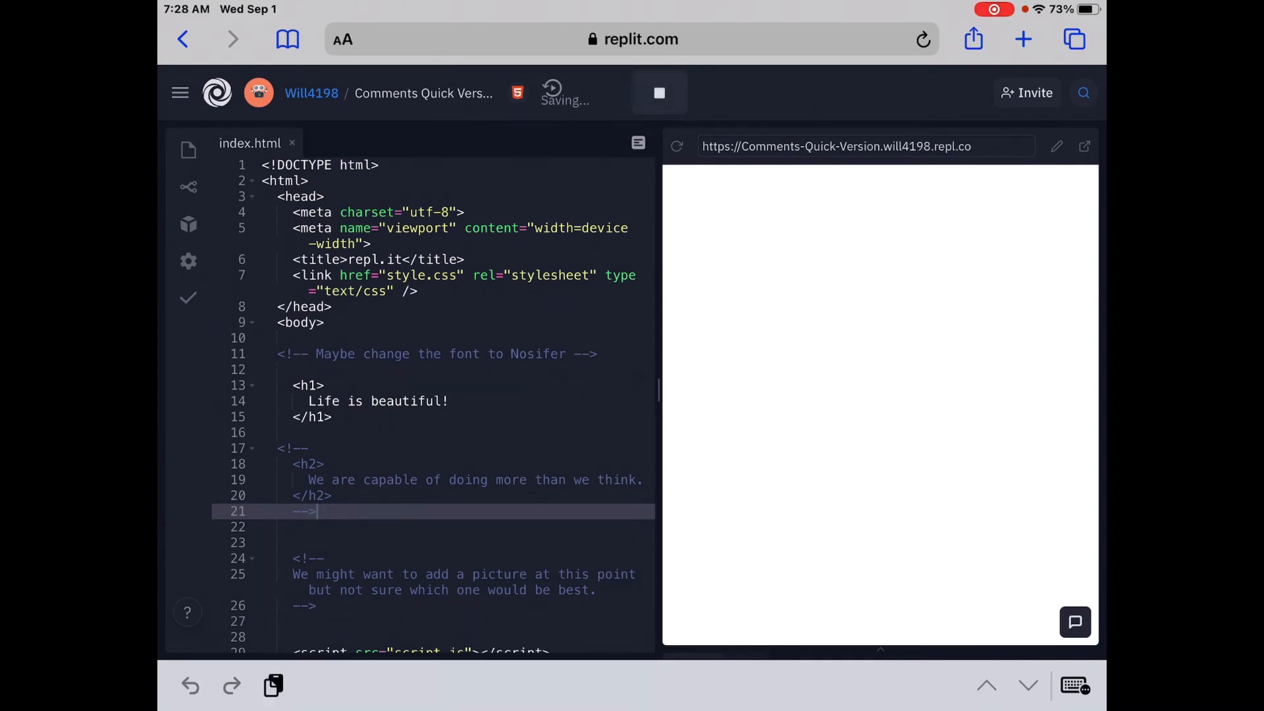
{"action": "left_click", "coordinate": [659, 92]}
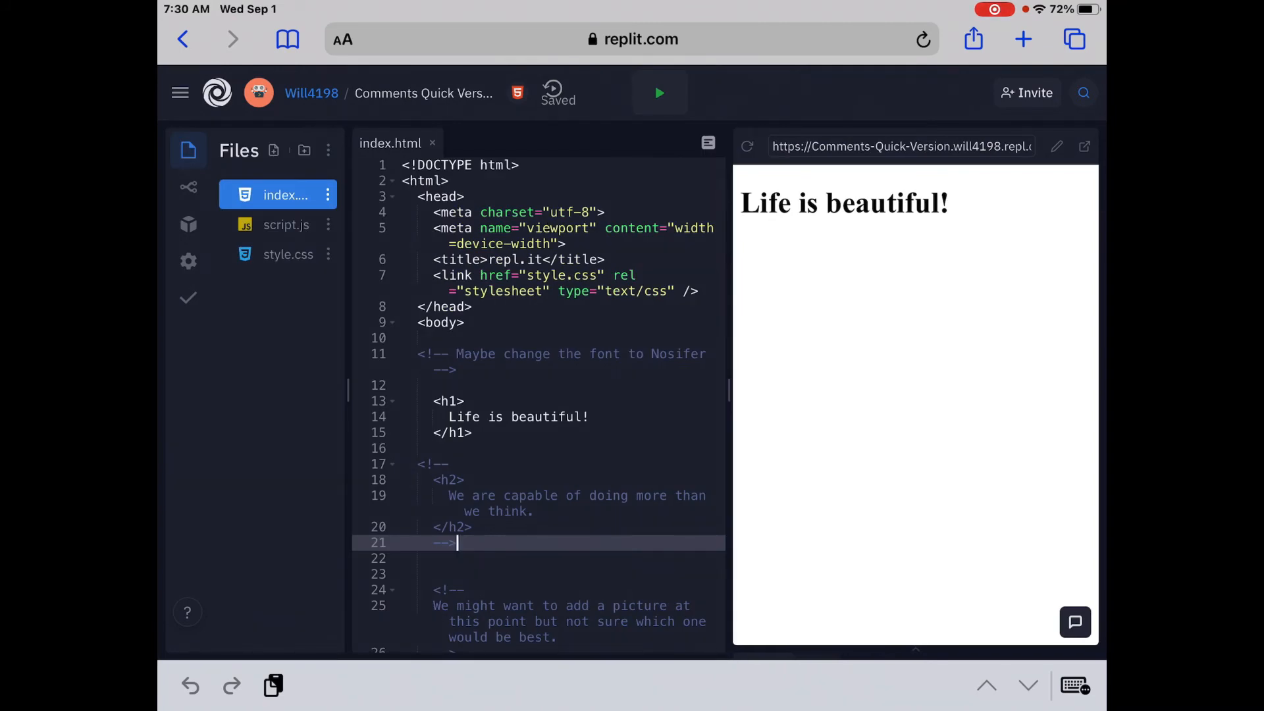
Step: Switch the editor to the empty style.css file
{"action": "left_click", "coordinate": [288, 255]}
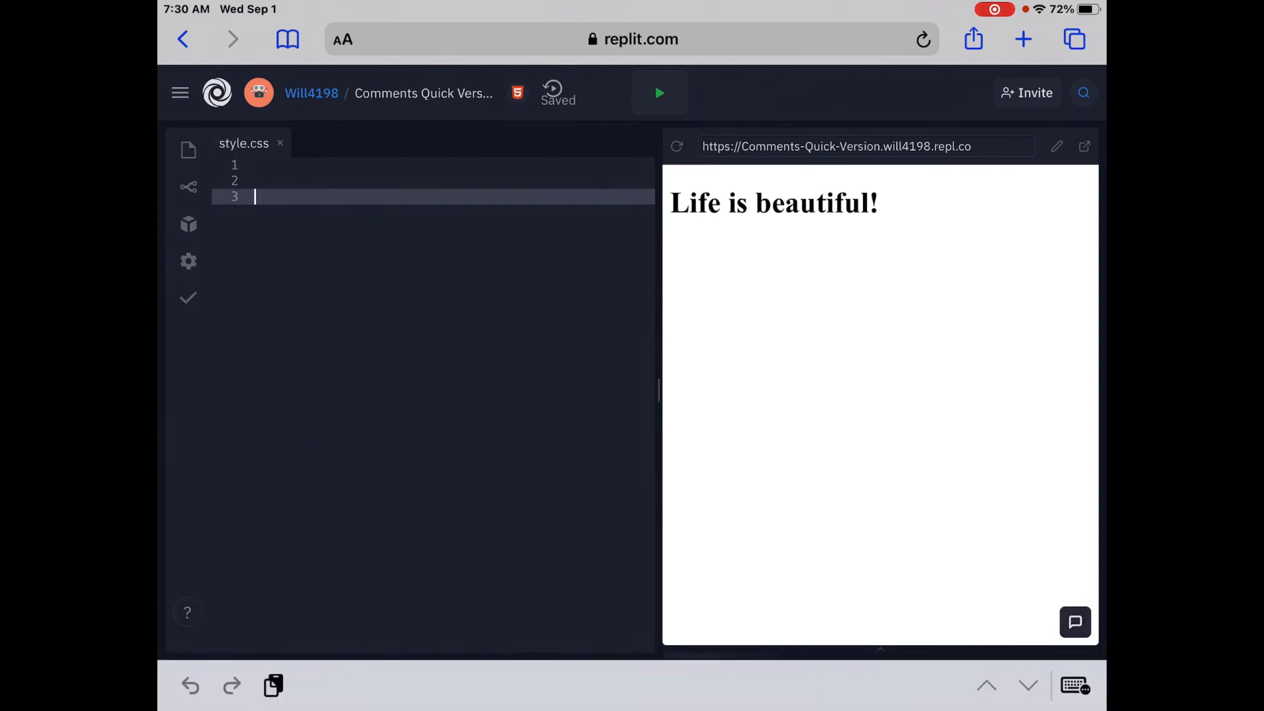
Step: Write the CSS comment /* Maybe change the font color in h1 to red */ on line 3 of style.css
{"action": "type", "text": "/"}
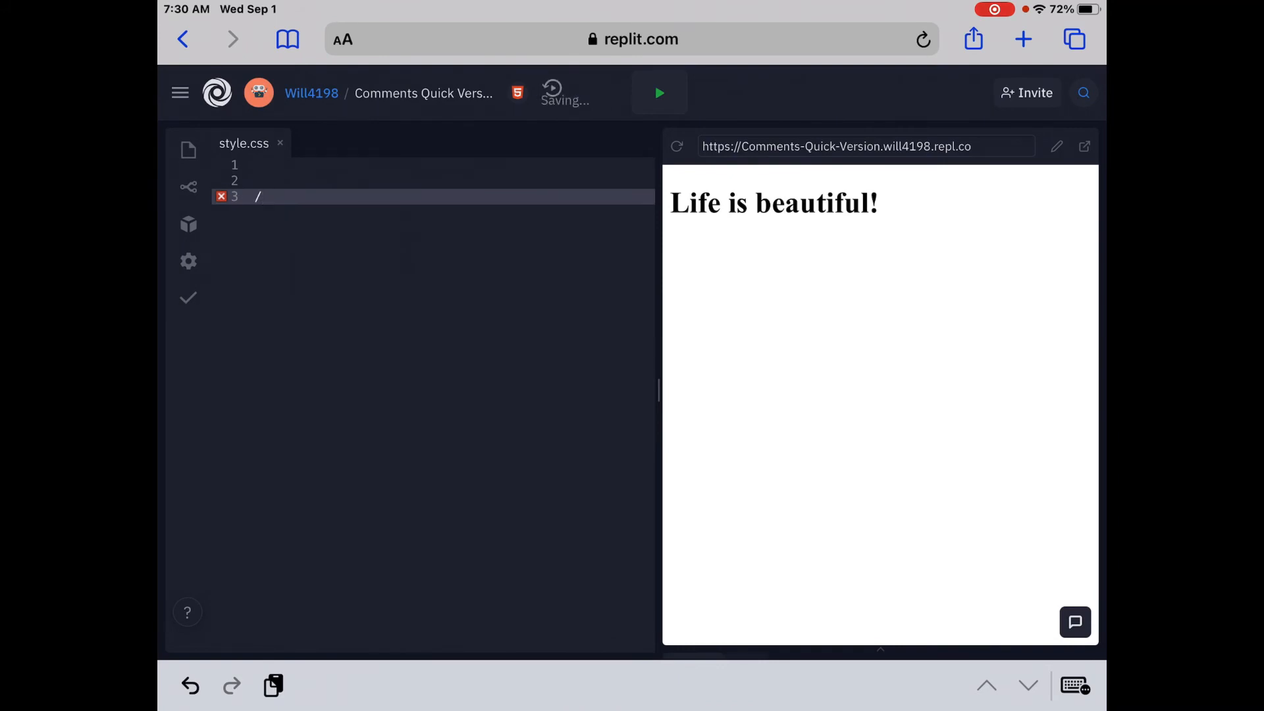
{"action": "type", "text": "*"}
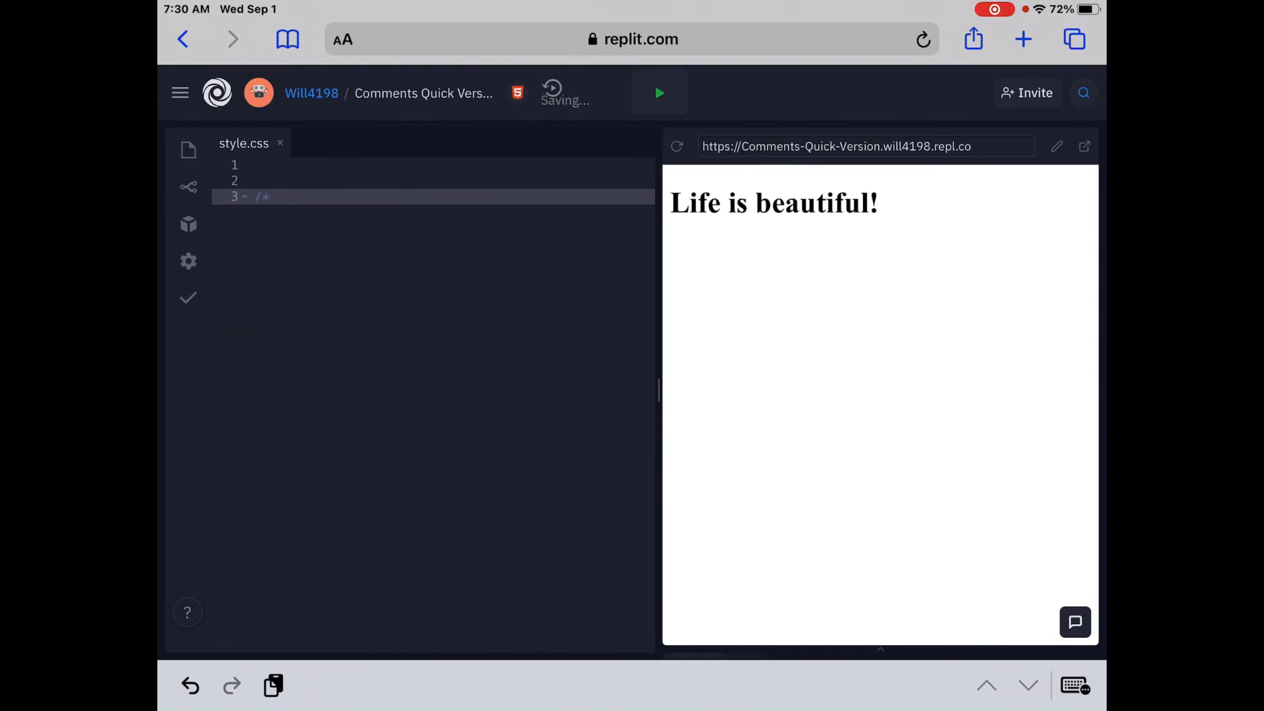
{"action": "type", "text": "Maybe"}
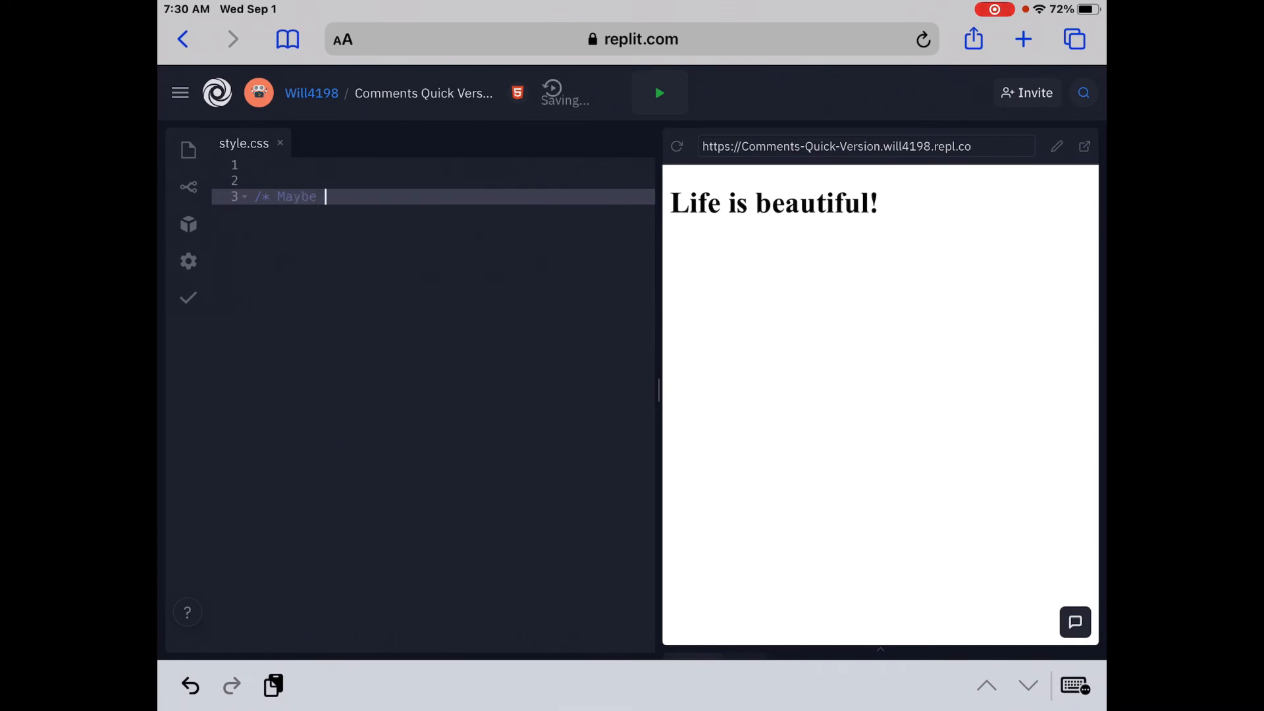
{"action": "type", "text": "change the"}
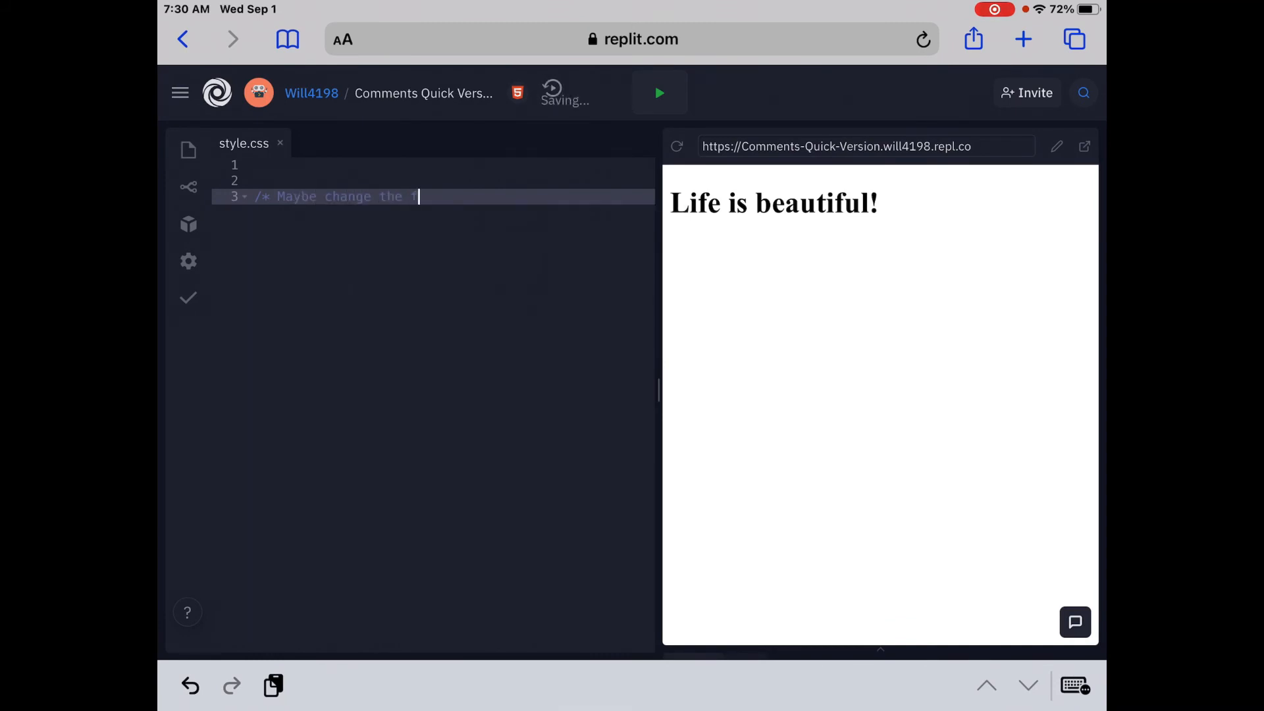
{"action": "type", "text": "font color"}
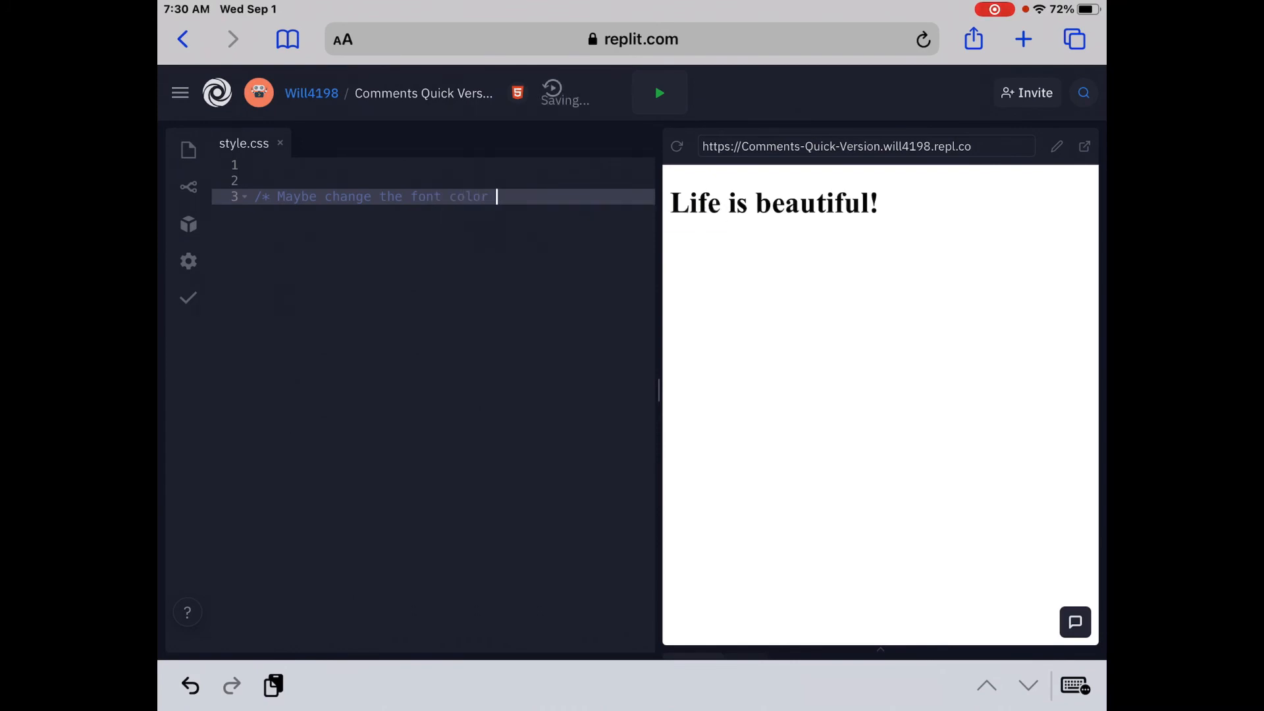
{"action": "type", "text": "in h1"}
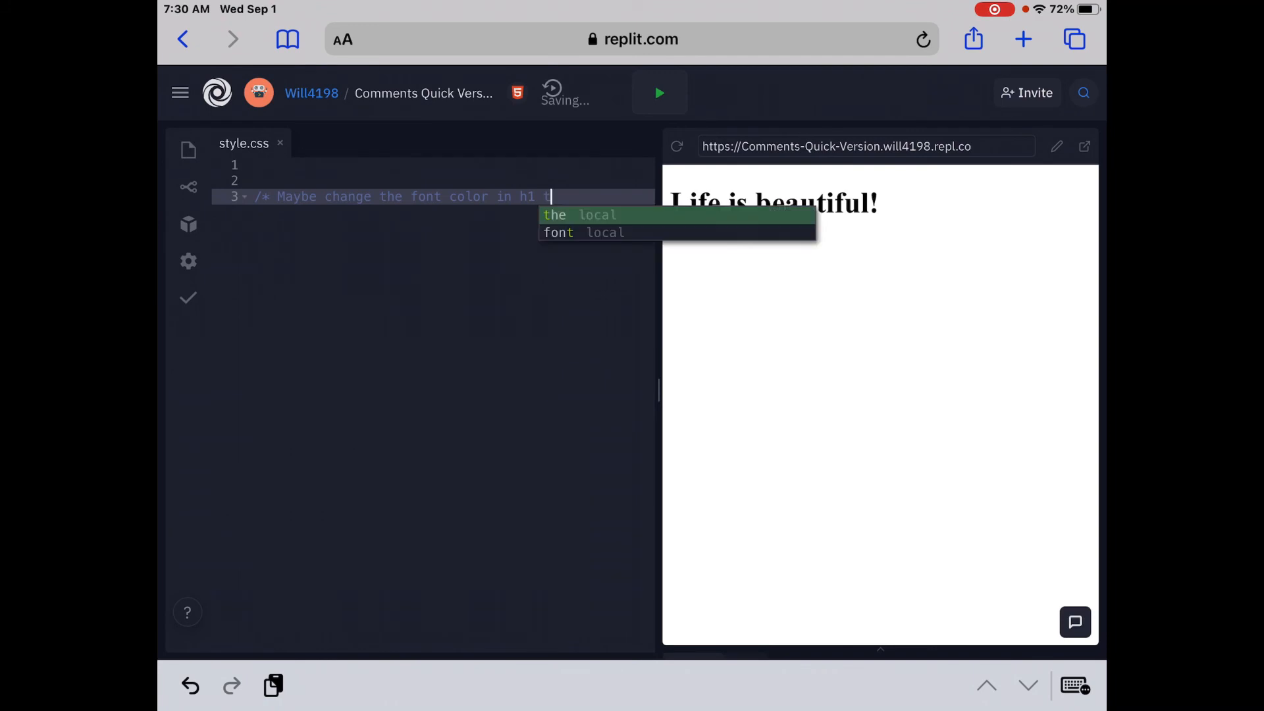
{"action": "type", "text": "to red"}
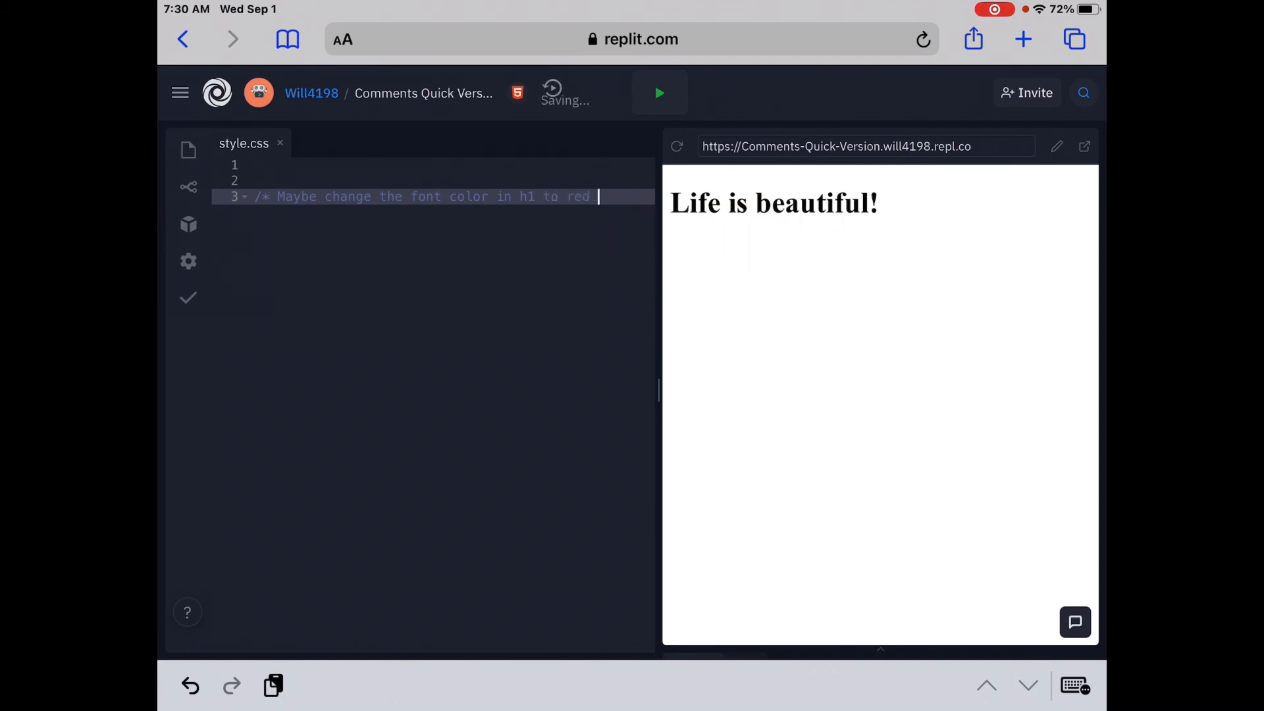
{"action": "type", "text": "*"}
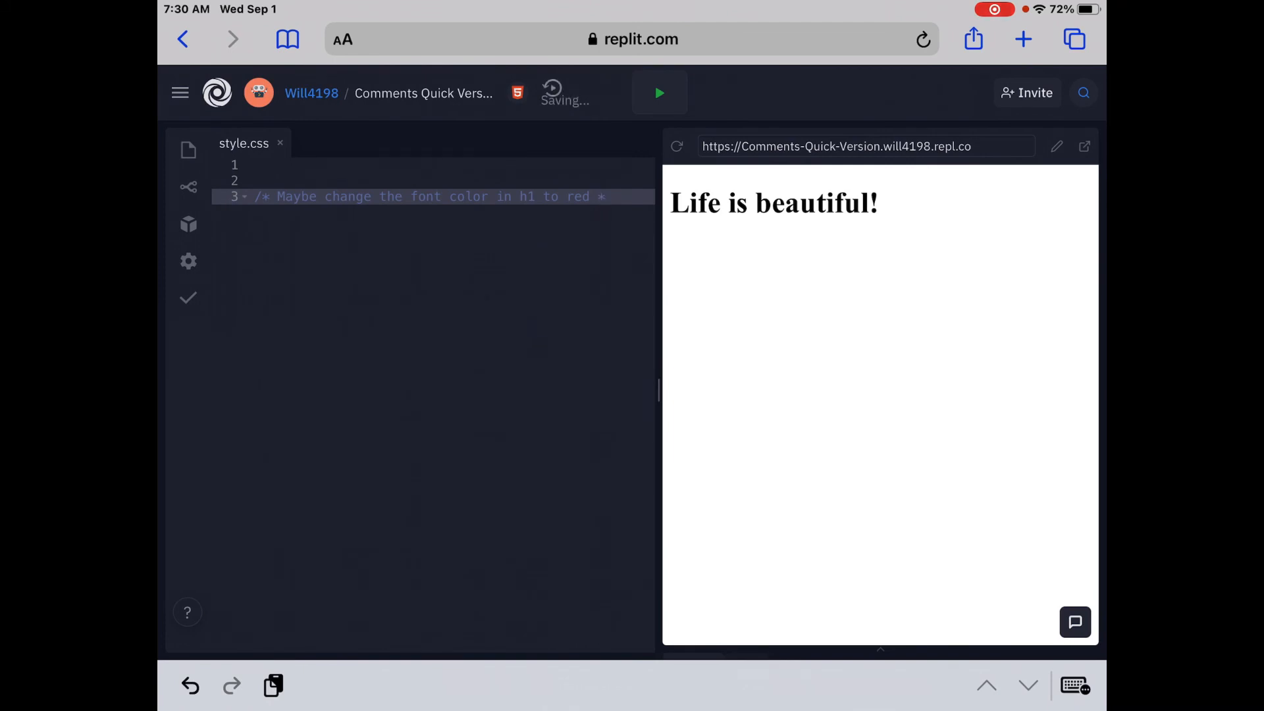